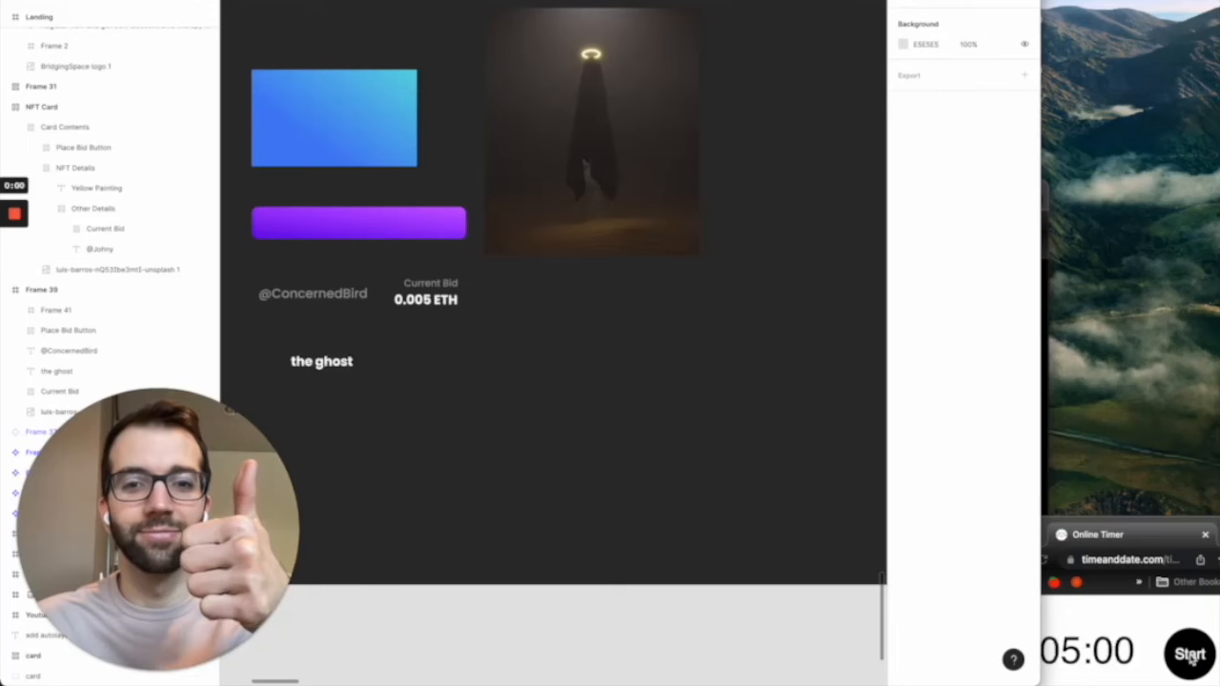
pyautogui.click(1190, 652)
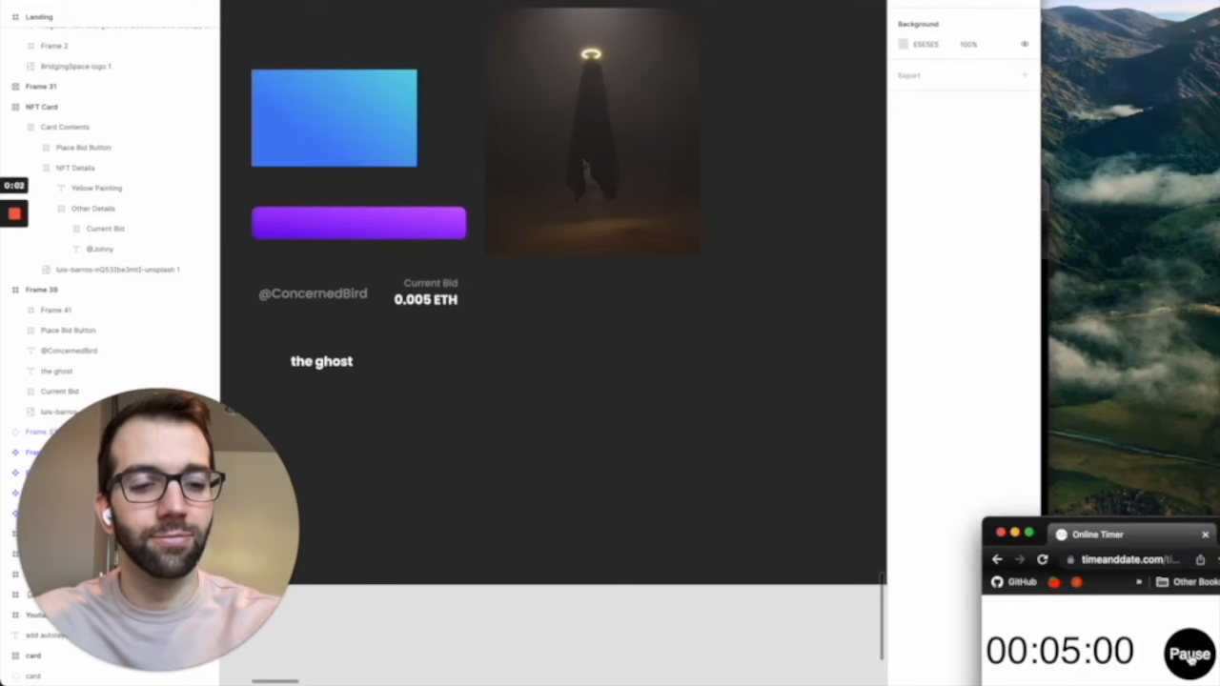
pyautogui.click(677, 162)
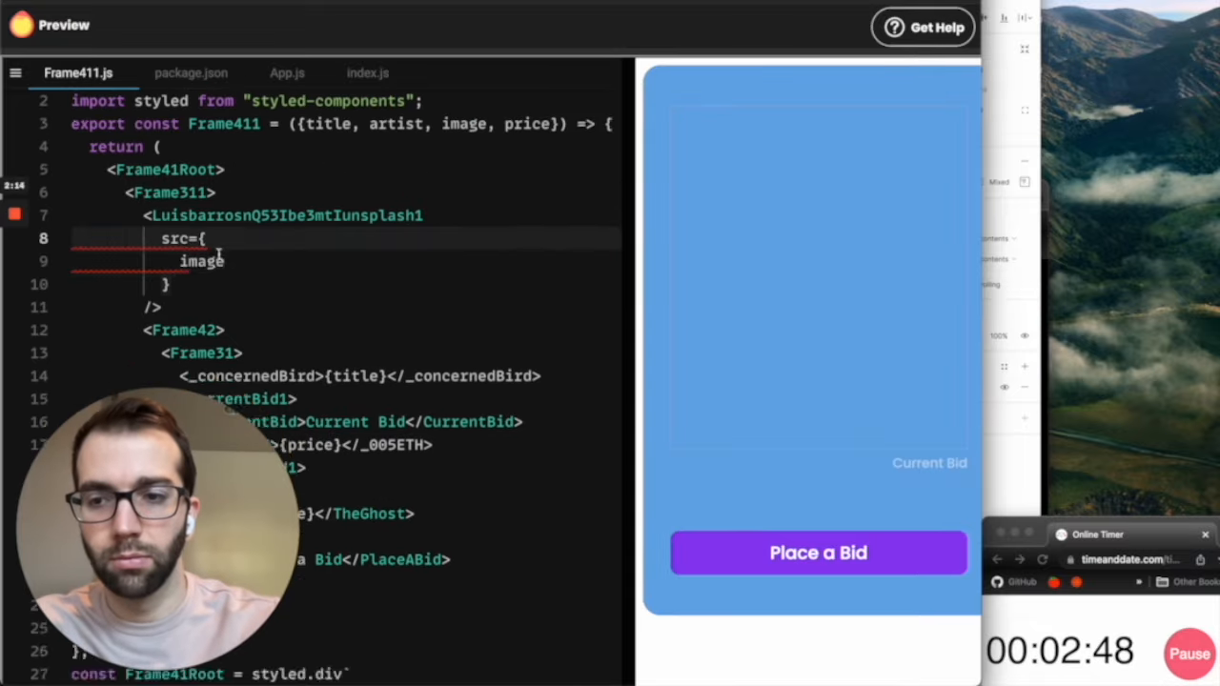
pyautogui.click(286, 73)
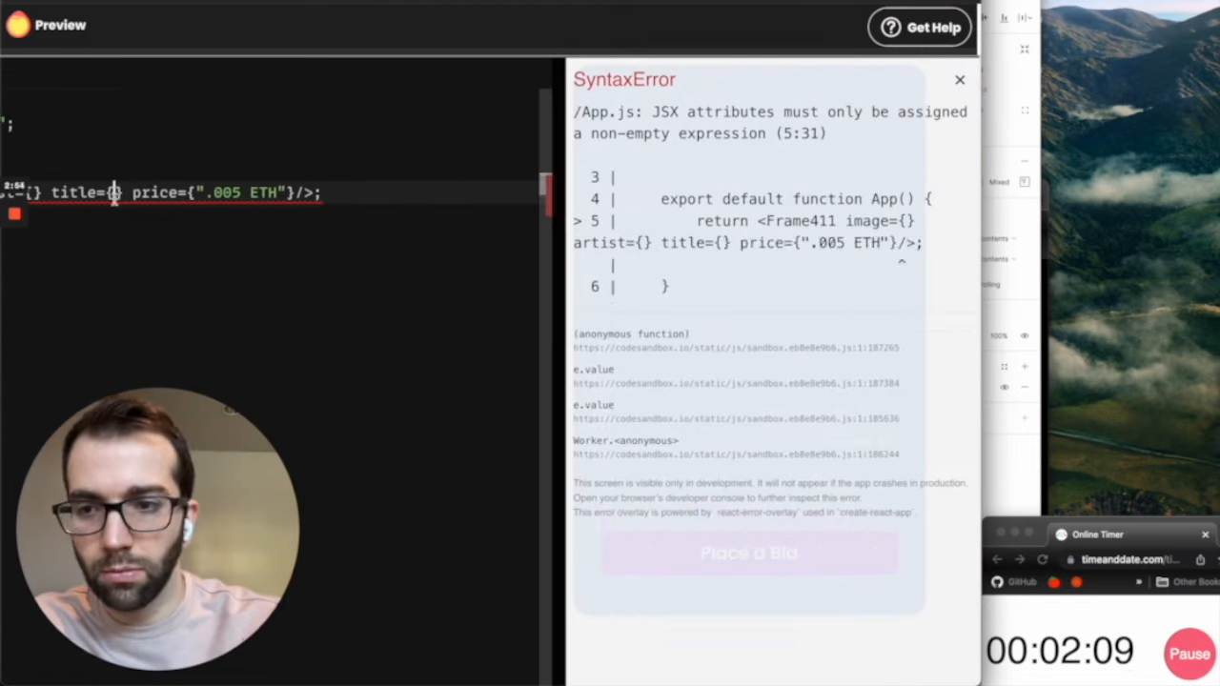
pyautogui.write('@John')
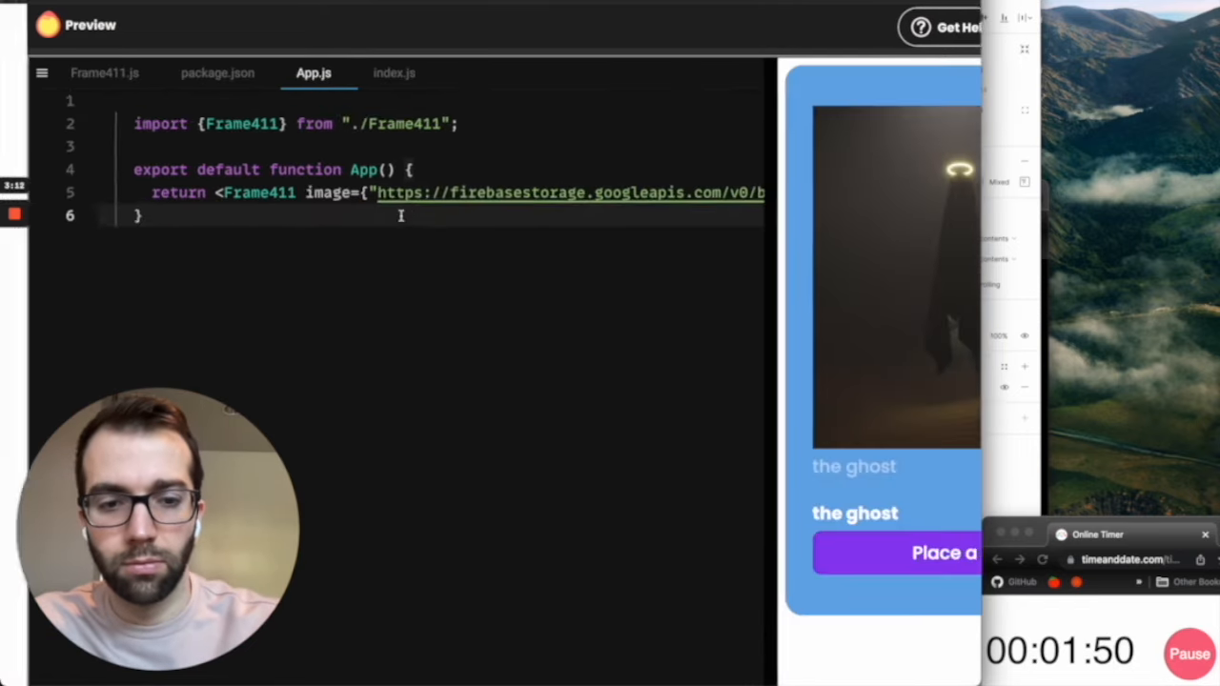
pyautogui.scroll(-3)
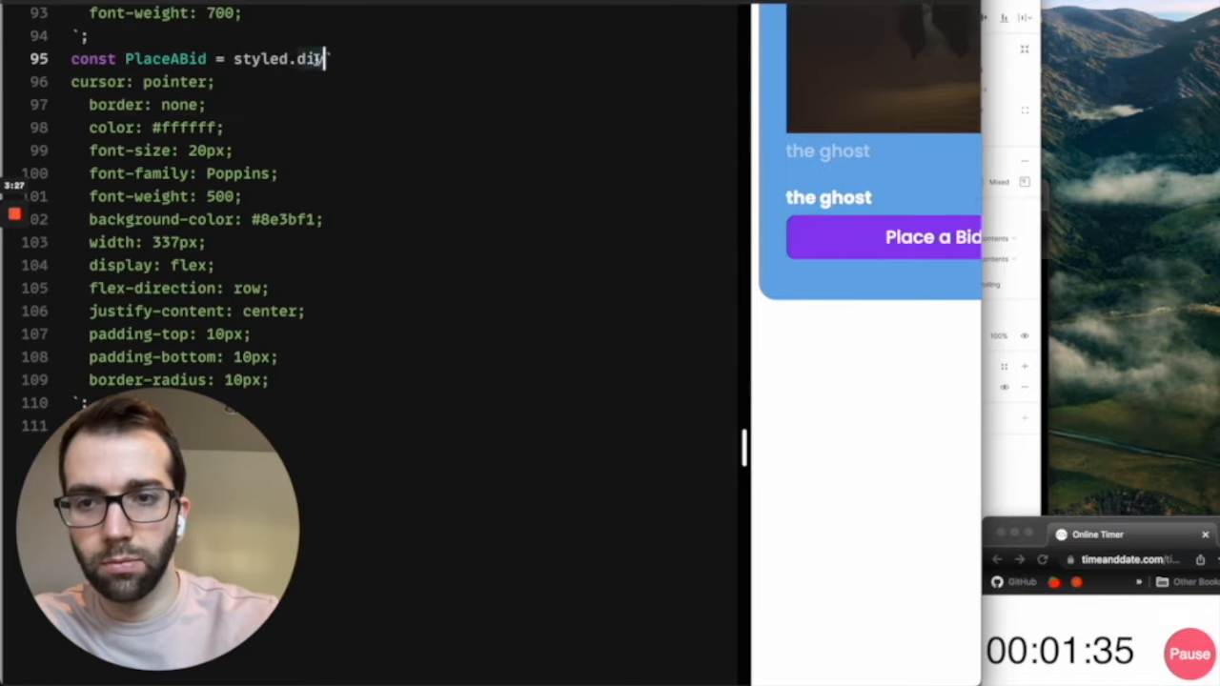